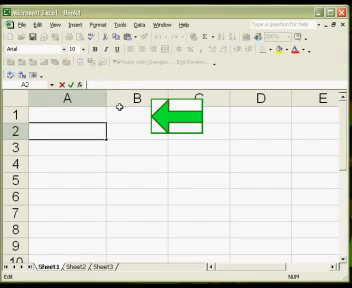
- Type 'This is', delete the green arrow shape, and enter Monday in A1
type("T")
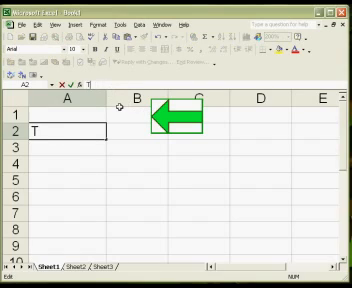
type("his is")
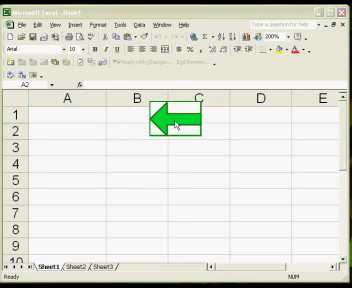
key("Delete")
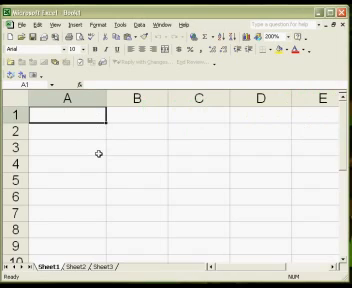
type("Monday")
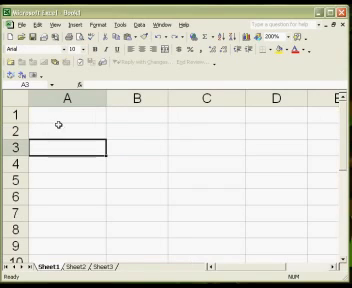
- Enter Monday in cell A1 to begin the weekday list
type("M")
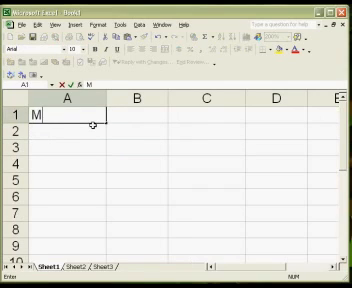
type("onday")
left_click(50, 266)
type("Excel basics")
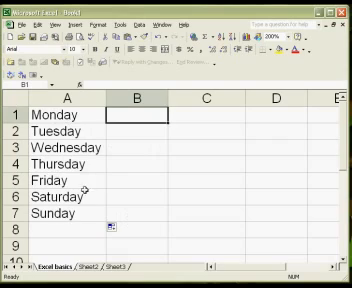
mouse_move(68, 130)
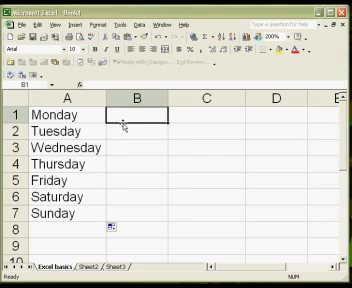
- Enter 123 and 234 as the first rainfall values in column B
type("123")
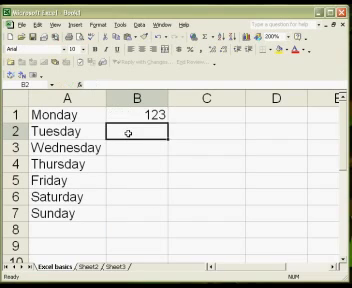
type("234")
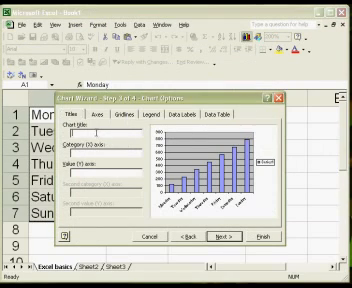
- Title the chart 'Excel Chart Wizard', label the category axis 'Days of the Week', and start the value axis title
type("Ed")
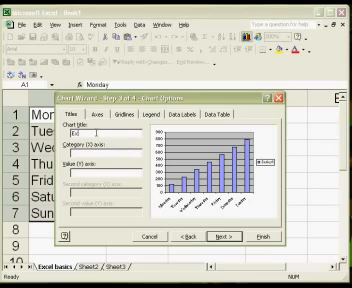
type("Excel Chart Wiza")
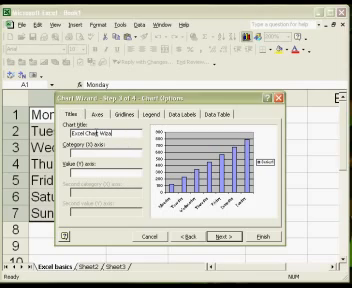
type("Excel Chart Wizard")
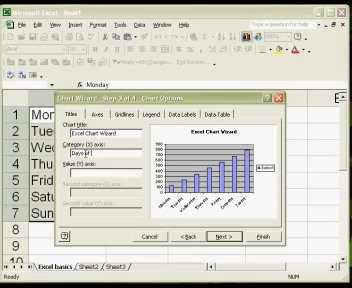
type("Days of the Week")
left_click(102, 174)
type("N")
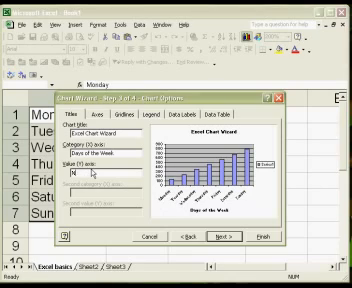
type("Real")
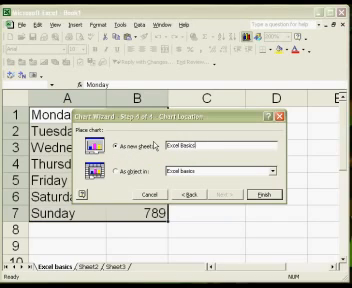
- Place the chart as a new sheet named 'Excel Basics lesson 1'
type("lesson 1")
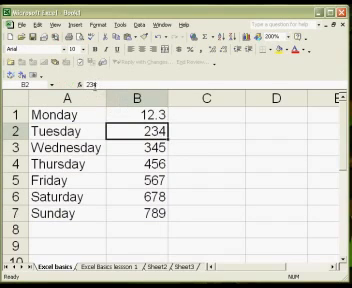
- Change Tuesday's rainfall to 23.4 and Friday's to 5.67
type("23.4")
left_click(137, 147)
type("0")
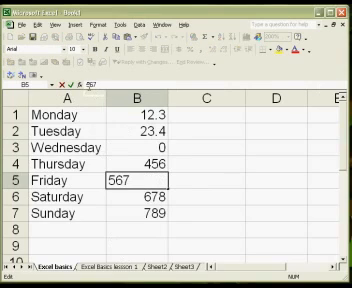
type("5.67")
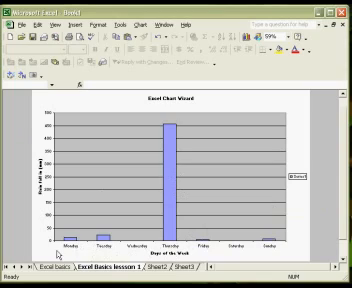
left_click(62, 265)
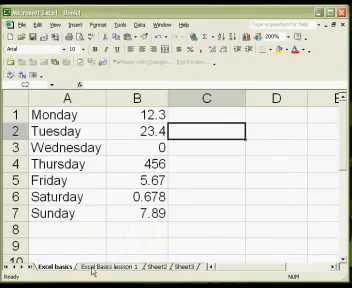